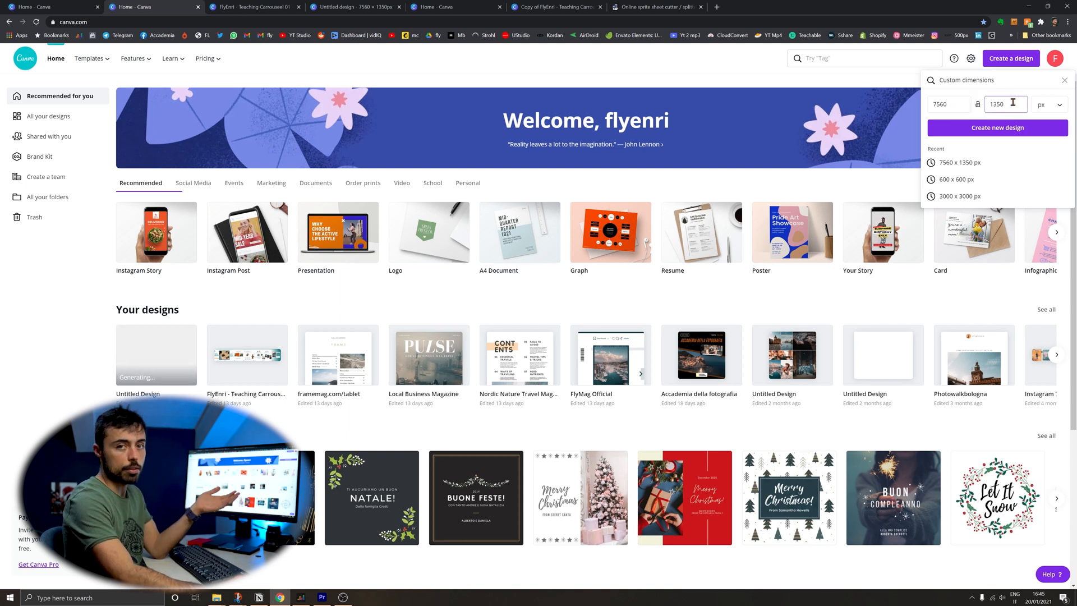
# Create a new custom design sized 7560 × 1350 px
pyautogui.click(998, 127)
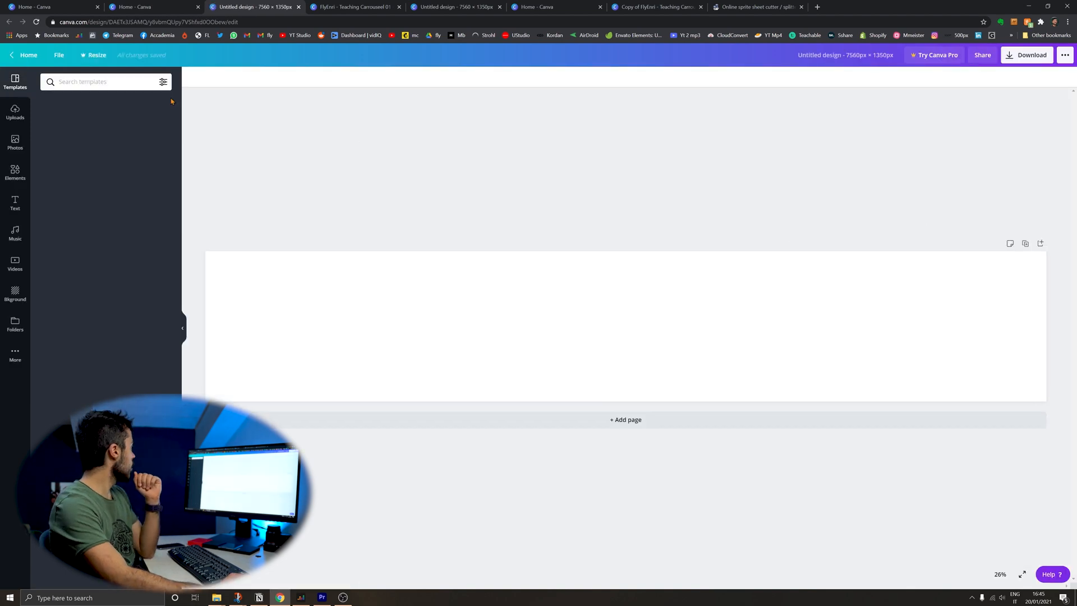
# Show the rulers from the File menu and bring up the zoom levels
pyautogui.click(59, 55)
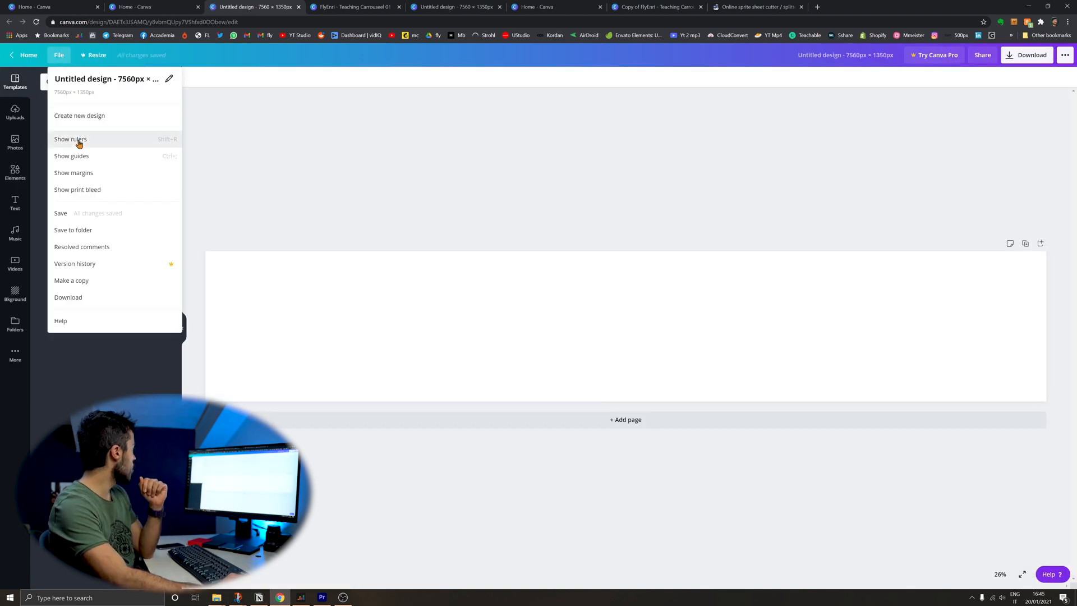
pyautogui.click(70, 139)
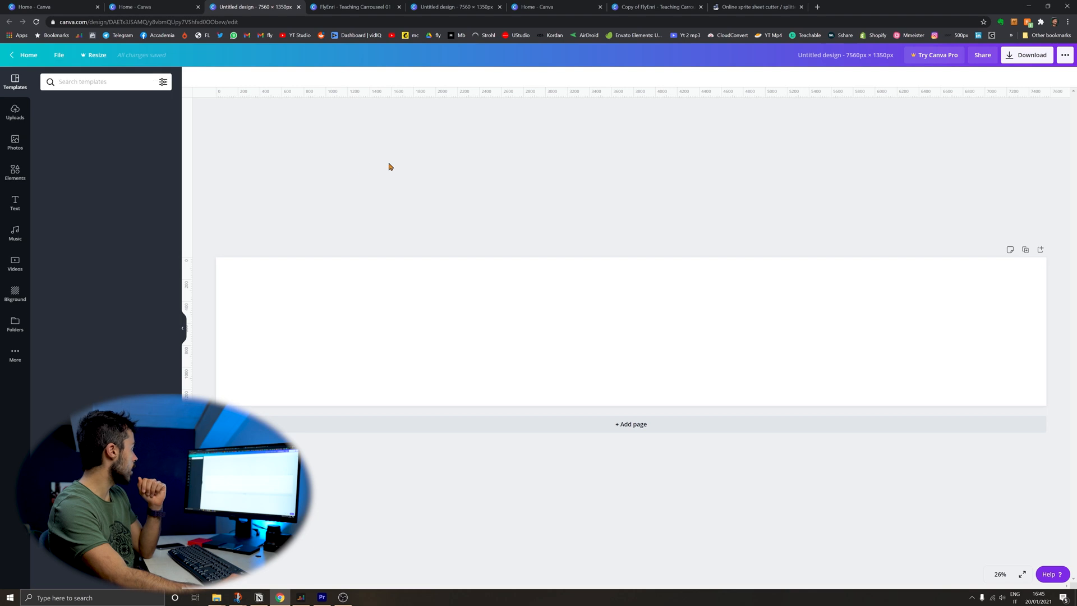
pyautogui.moveTo(534, 165)
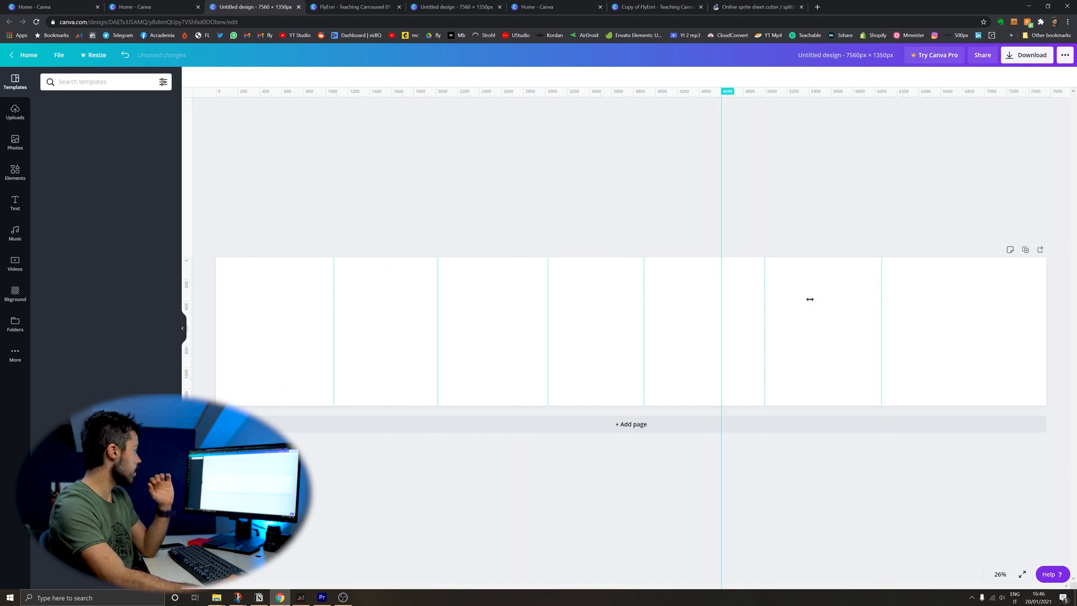
pyautogui.click(999, 574)
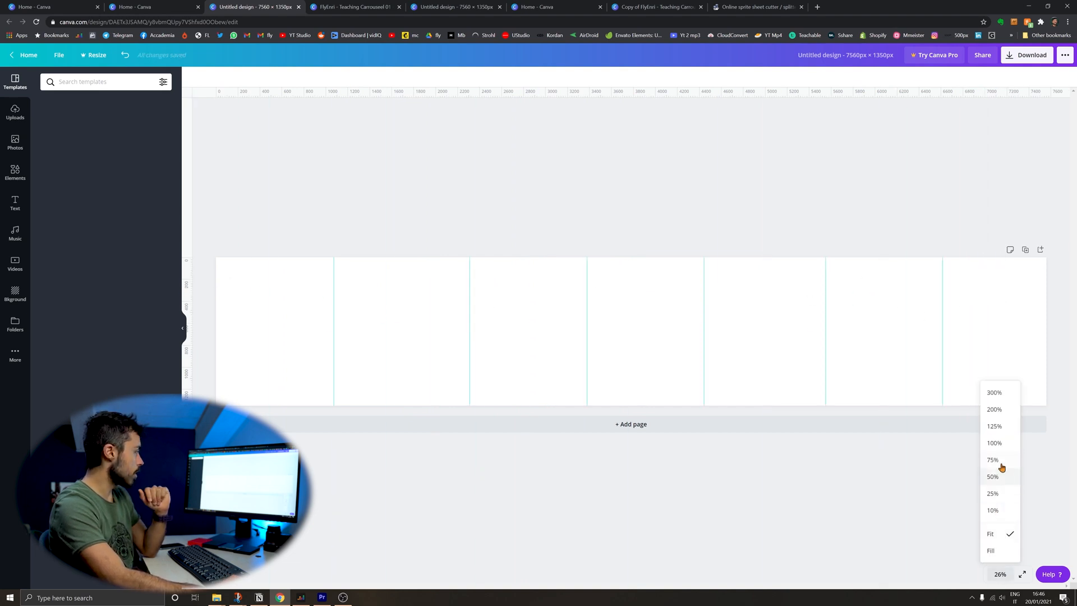
# Pick a closer zoom level to position the first guide at 1080 px
pyautogui.click(995, 443)
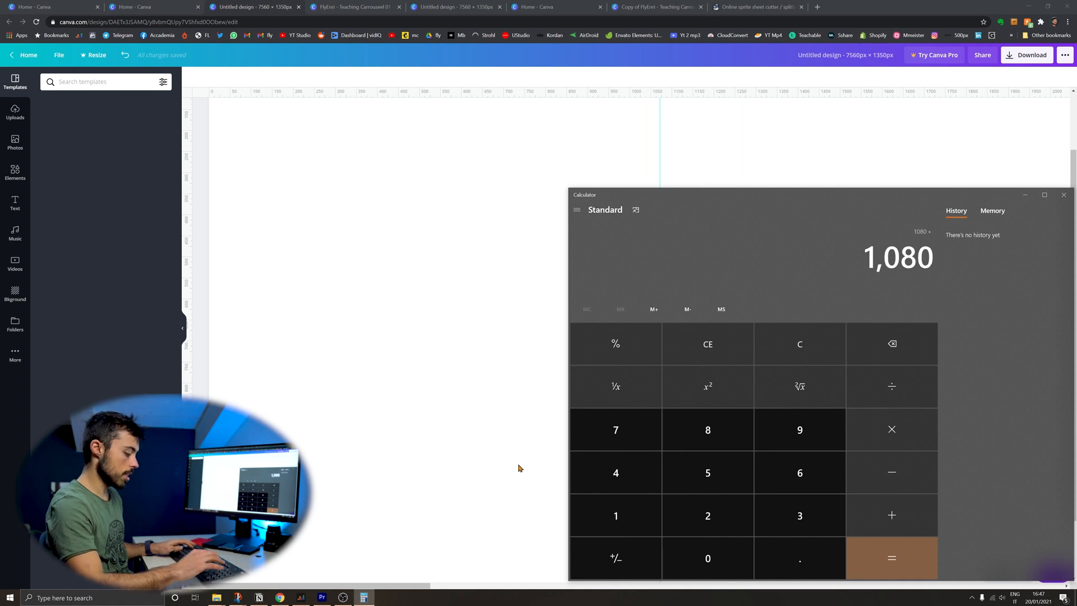
# Keep adding 1080 in Calculator, reaching 7,560
pyautogui.click(892, 558)
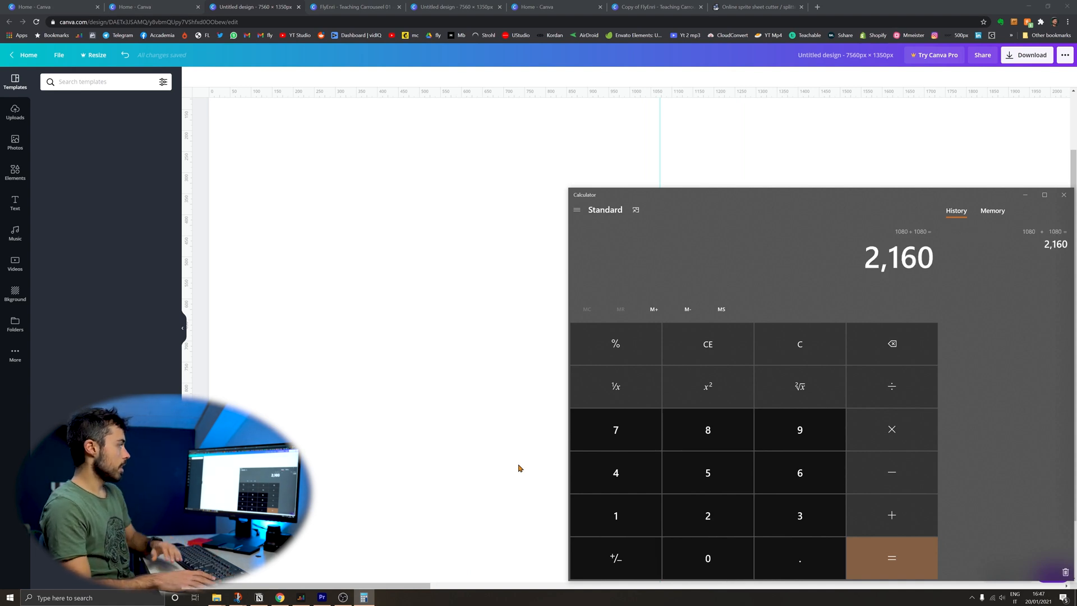
pyautogui.click(892, 557)
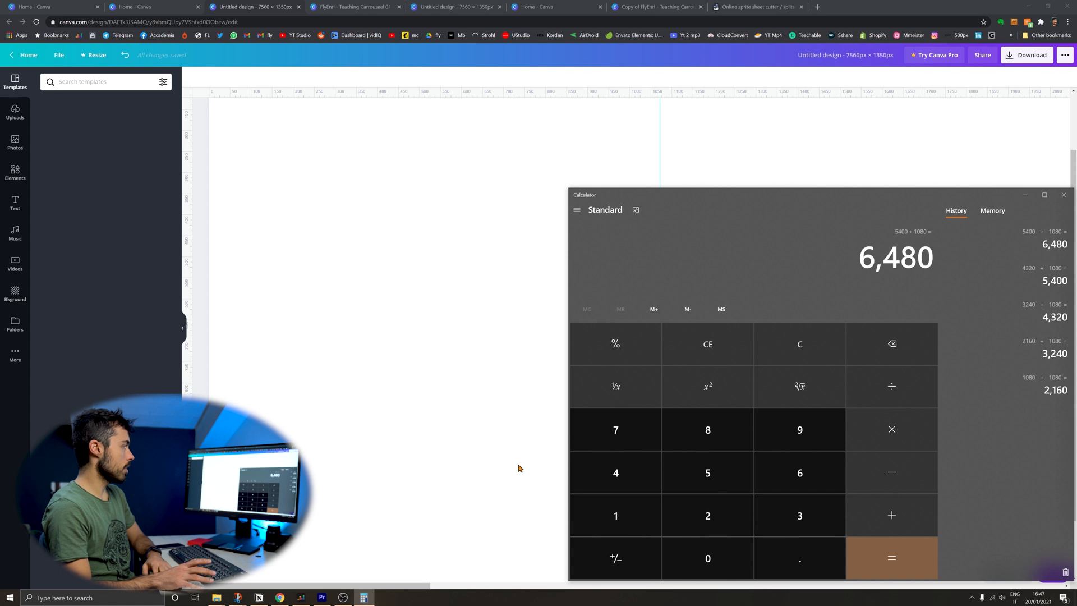
pyautogui.click(892, 558)
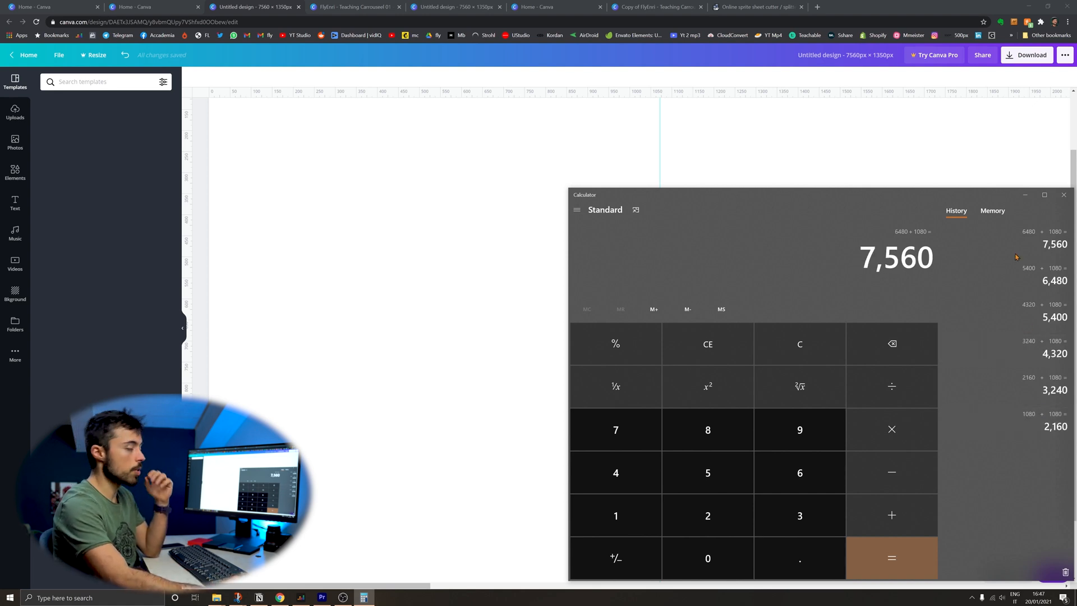
pyautogui.moveTo(1029, 296)
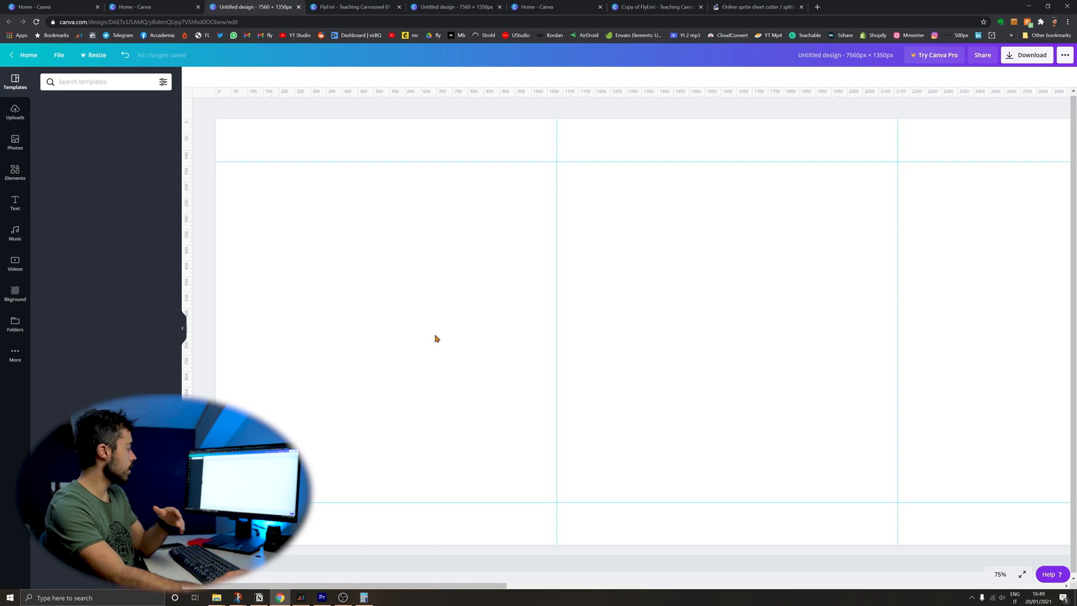
pyautogui.moveTo(547, 462)
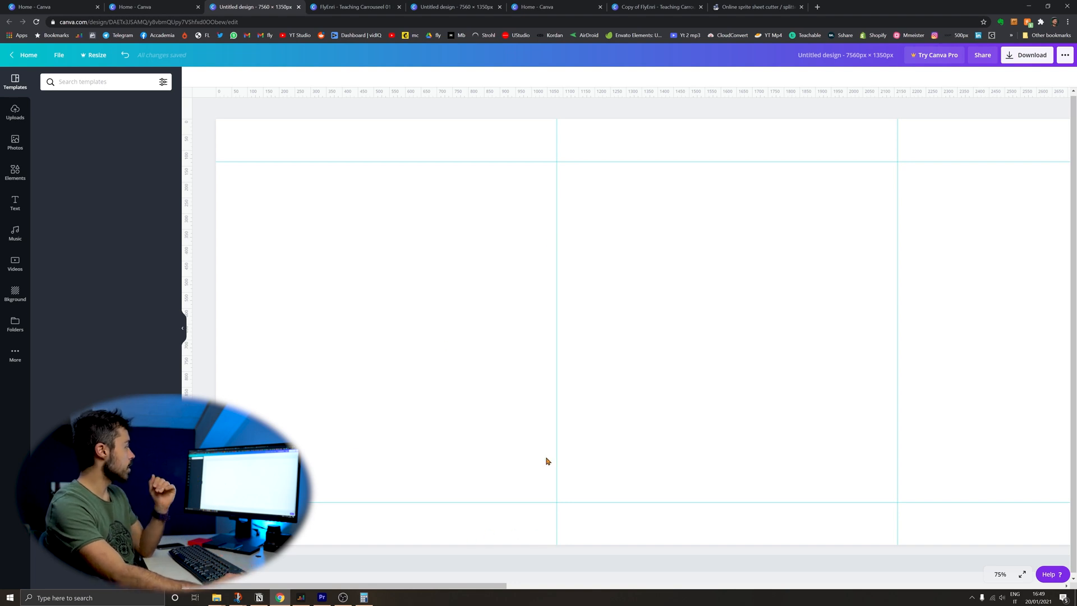
pyautogui.moveTo(545, 169)
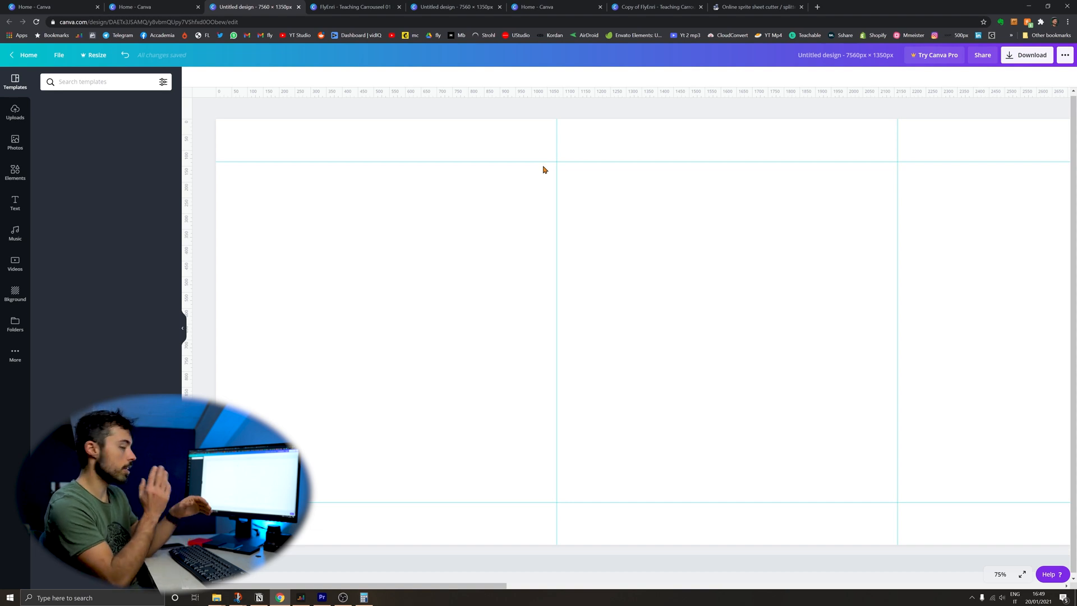
# Click at the bottom-left of the Canva editor while laying out the guides
pyautogui.click(213, 598)
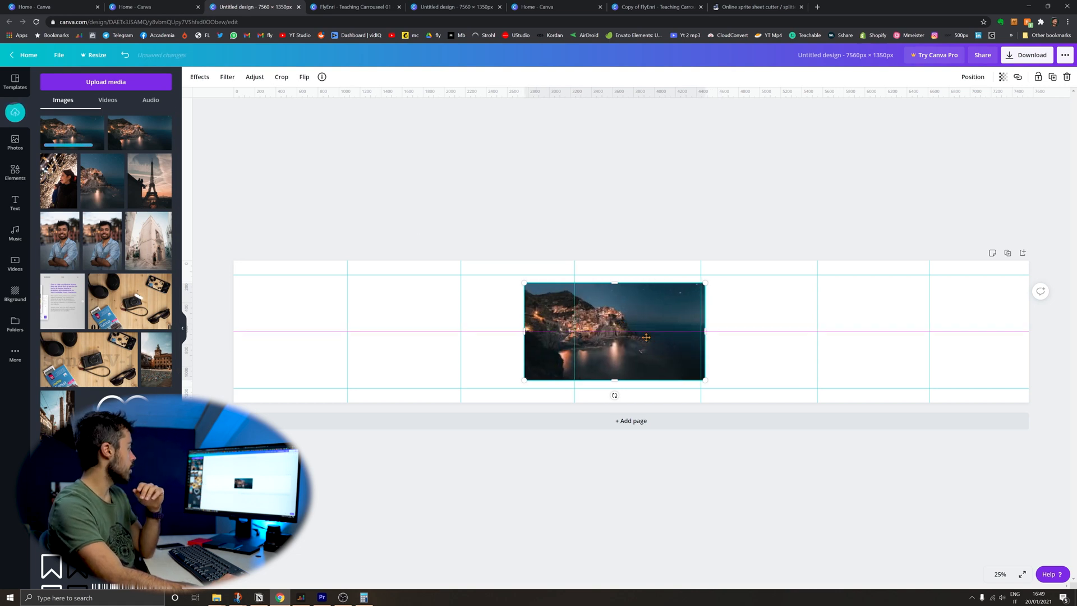
# Move the harbour photo to the top-left and stretch it across three panels
pyautogui.moveTo(613, 331); pyautogui.dragTo(324, 309)
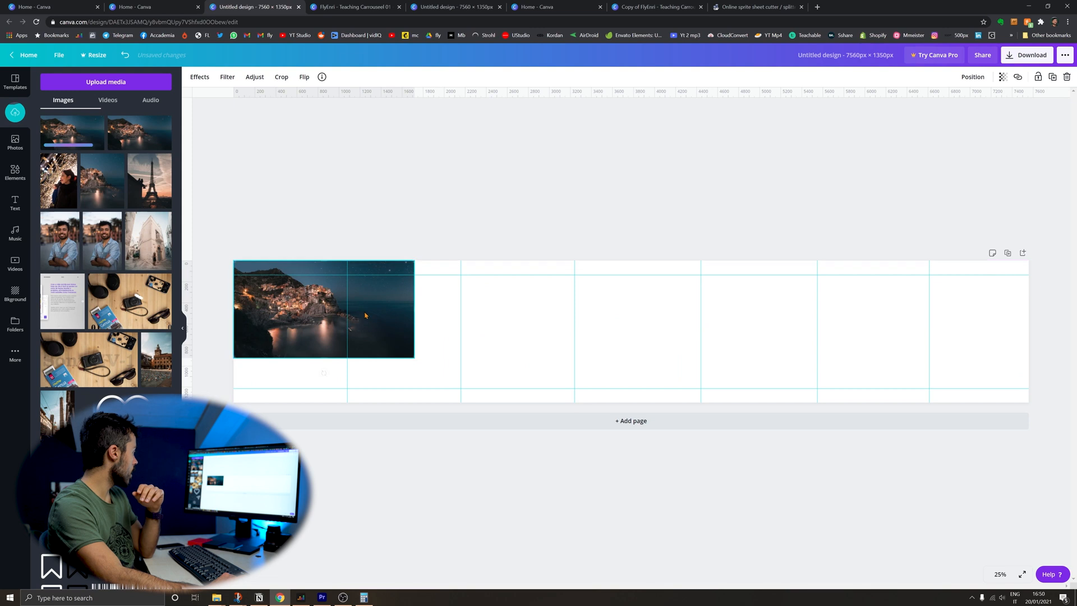
pyautogui.moveTo(414, 356); pyautogui.dragTo(490, 397)
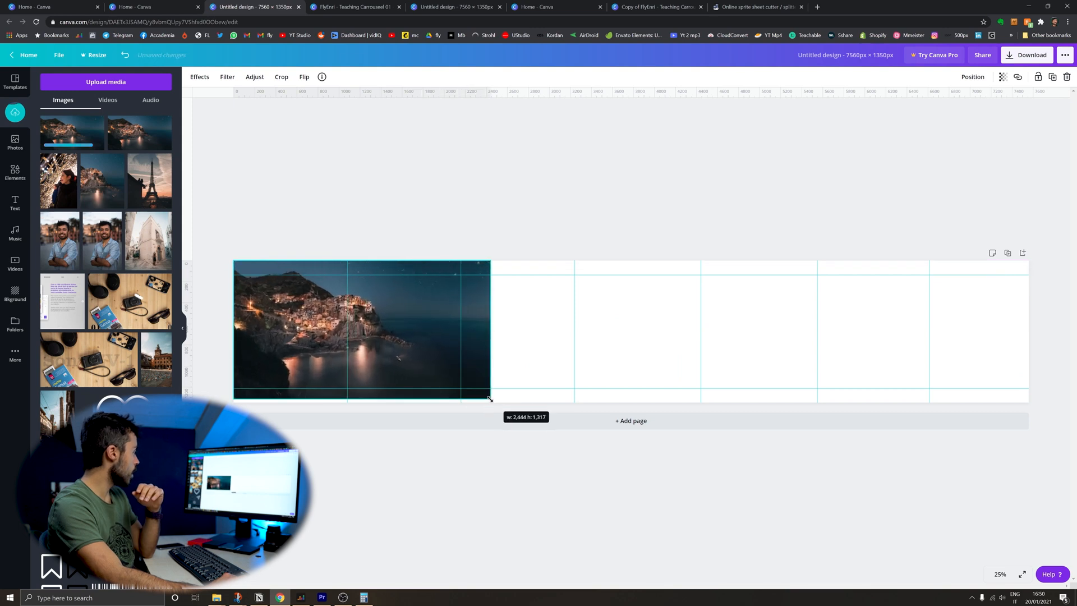
pyautogui.moveTo(489, 397); pyautogui.dragTo(571, 445)
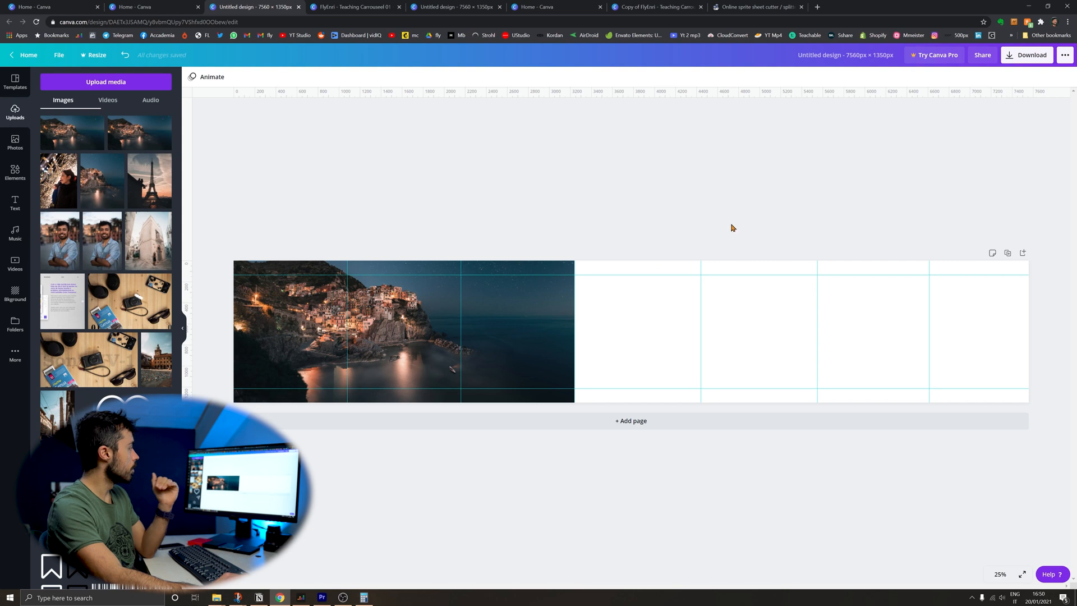
pyautogui.click(1031, 55)
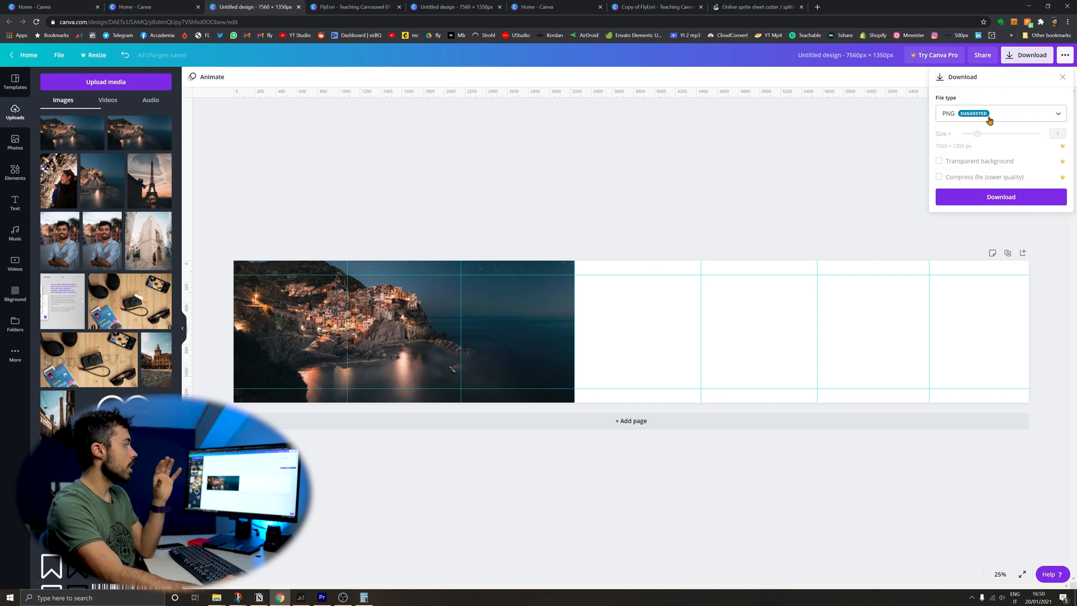
# Expand the File type list in the download settings
pyautogui.click(1001, 114)
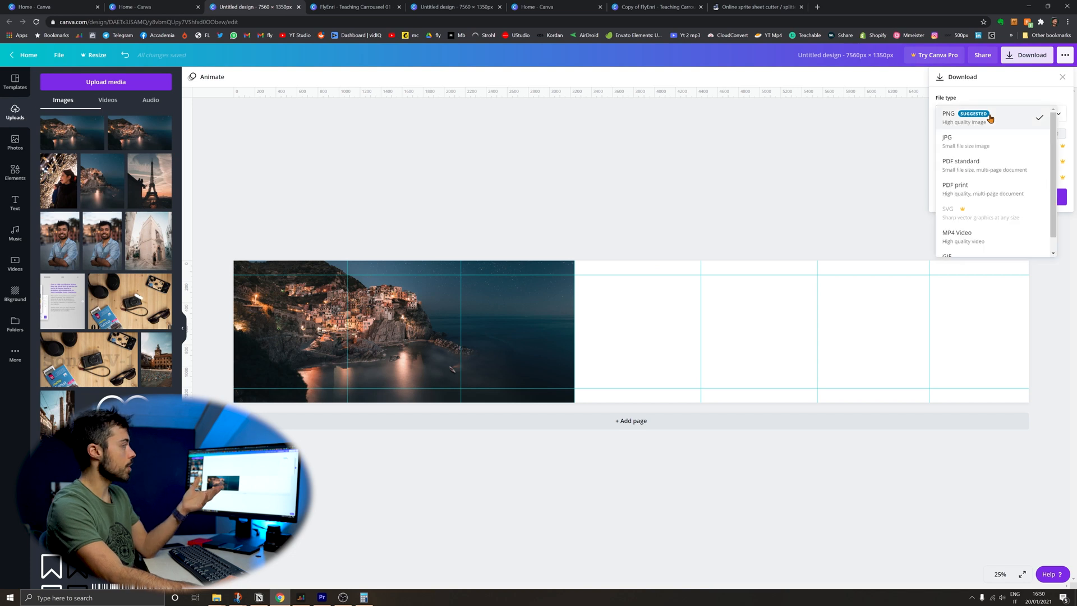